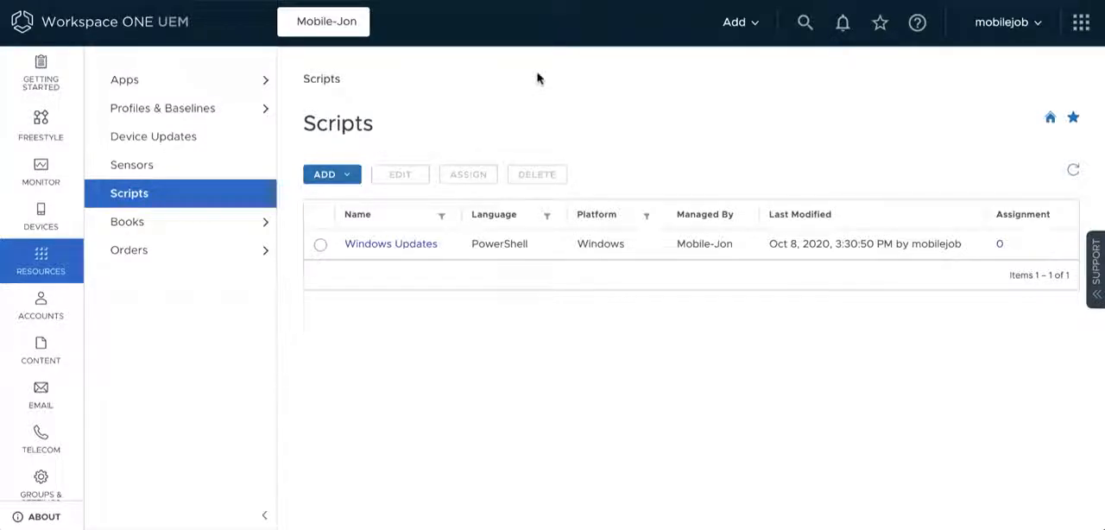
mouse_move(403, 87)
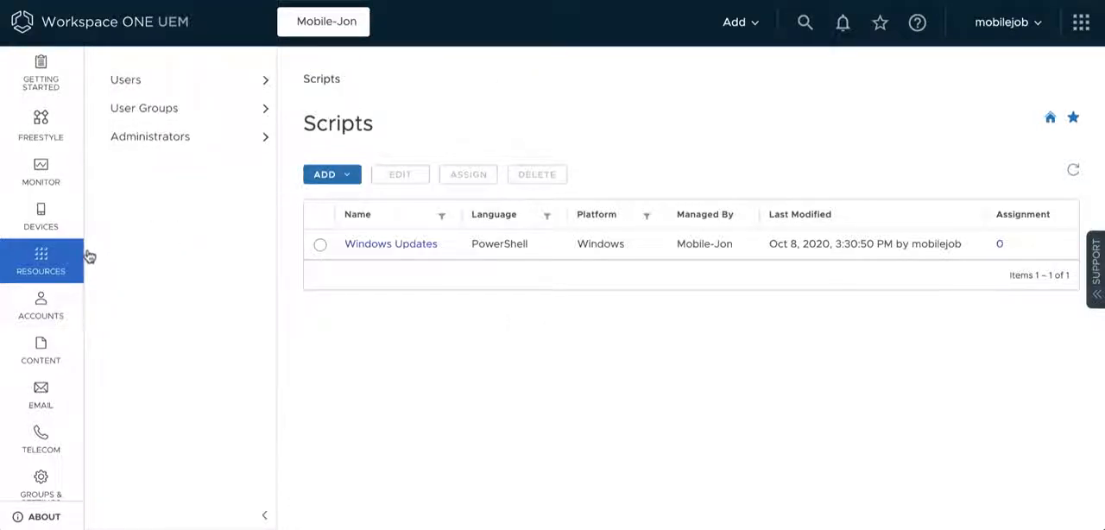
Step: Start a new Windows script named 'Automatic Initial Update'
click(41, 259)
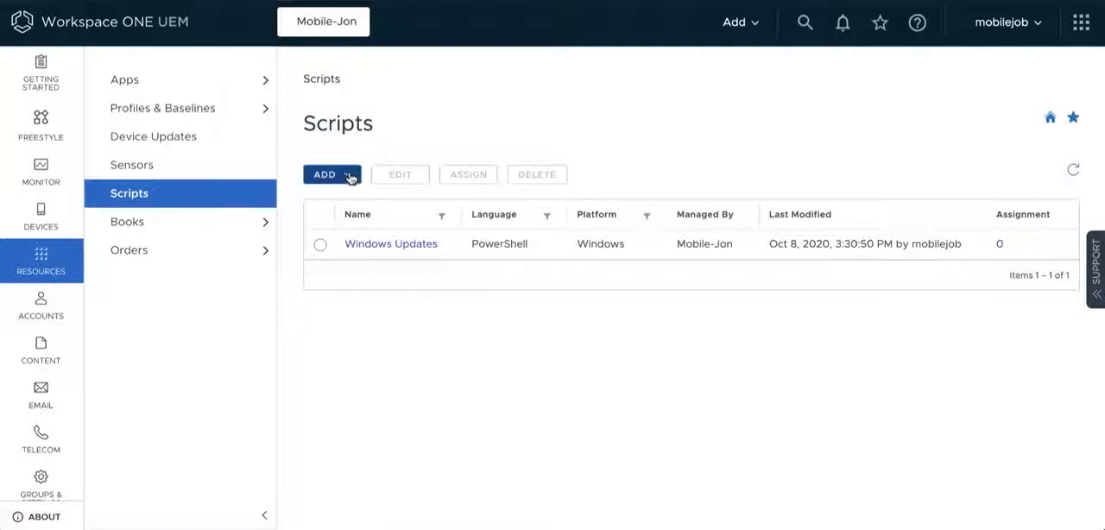
click(327, 173)
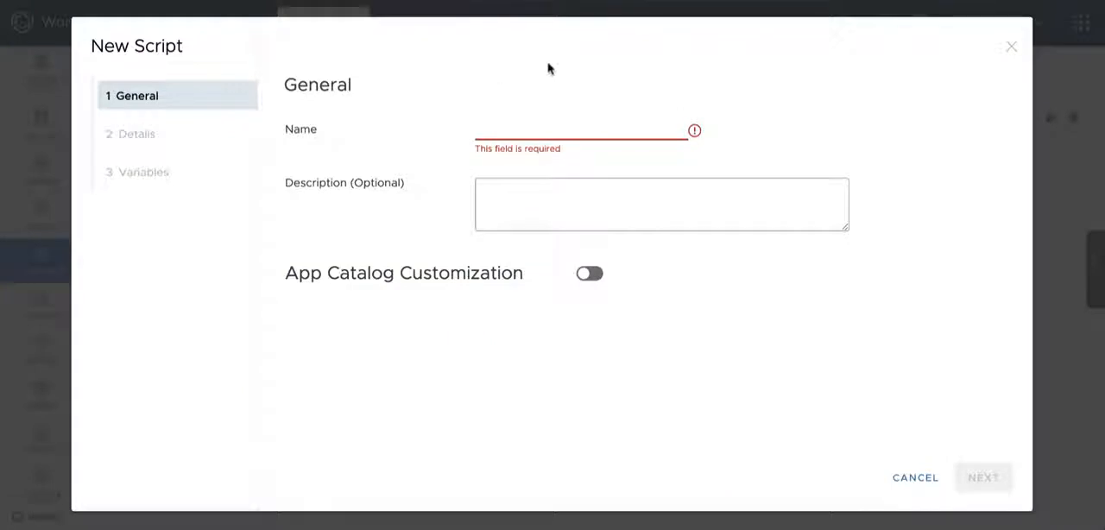
text(Automatic Init)
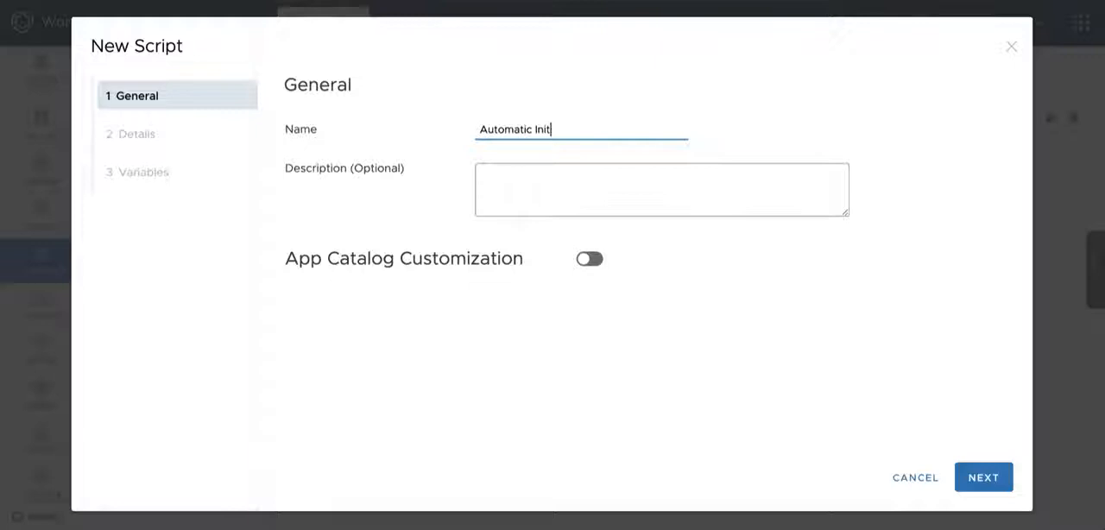
text(ial Update)
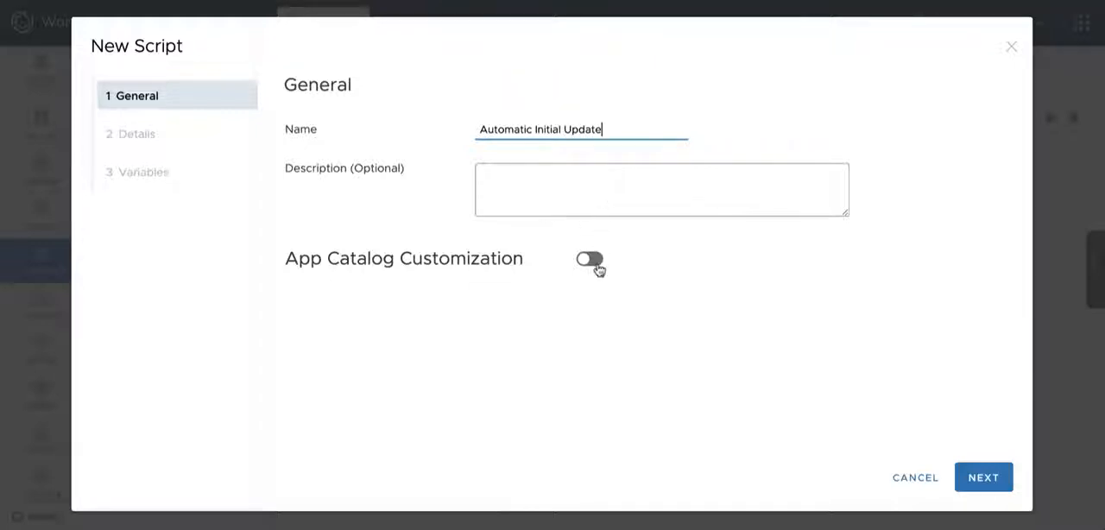
click(590, 259)
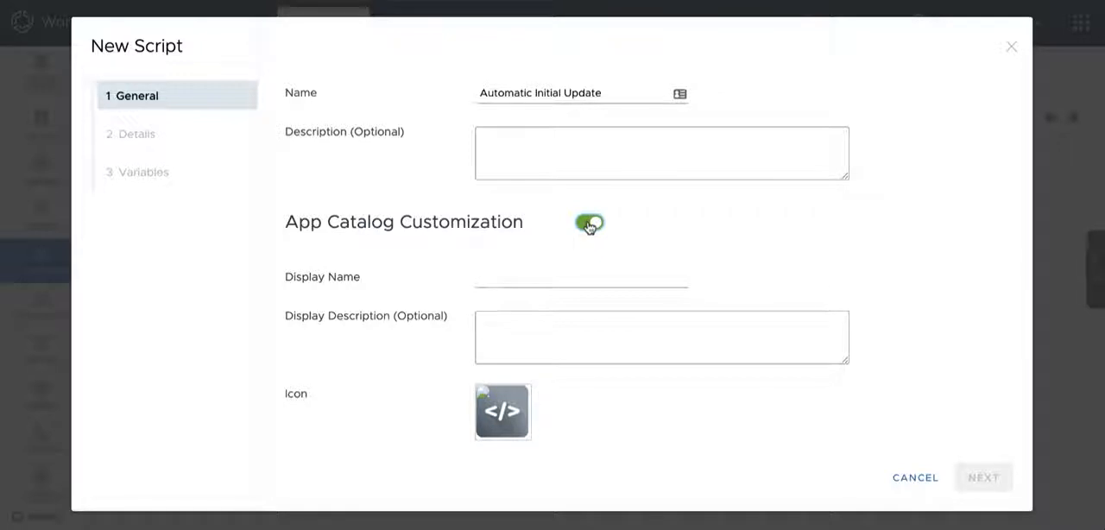
click(587, 224)
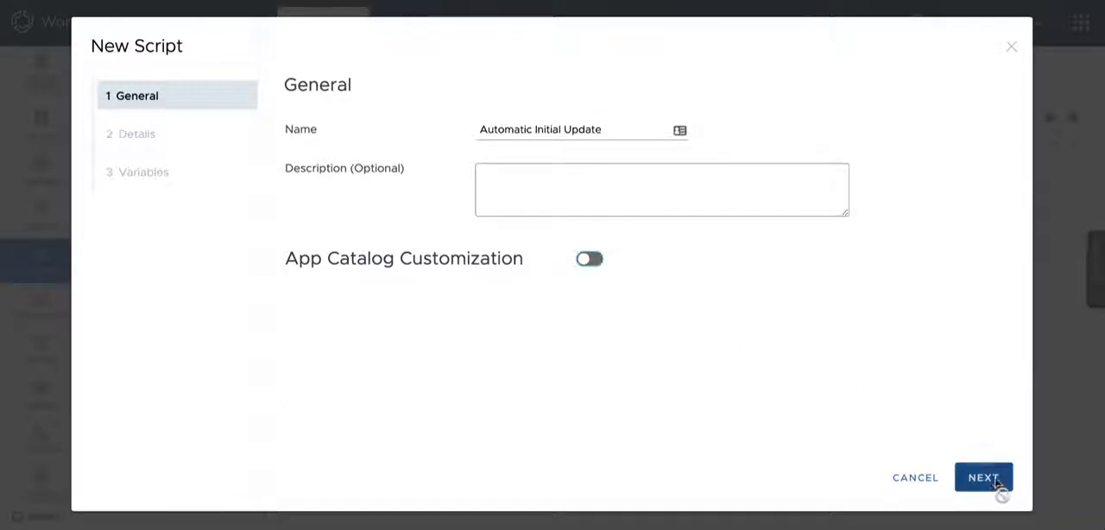
Step: Keep PowerShell in System context, upload the update code, and continue to Variables
click(982, 477)
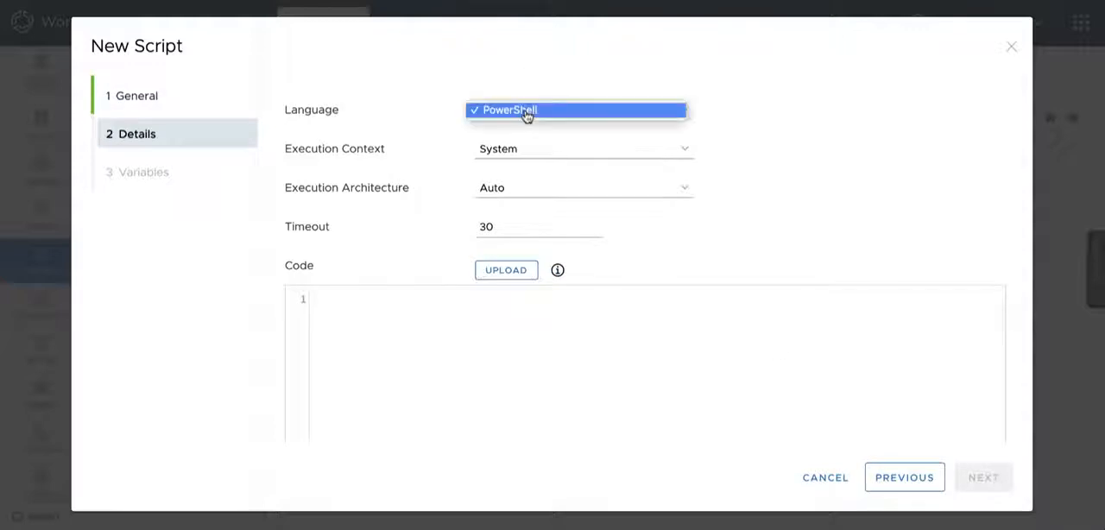
click(582, 148)
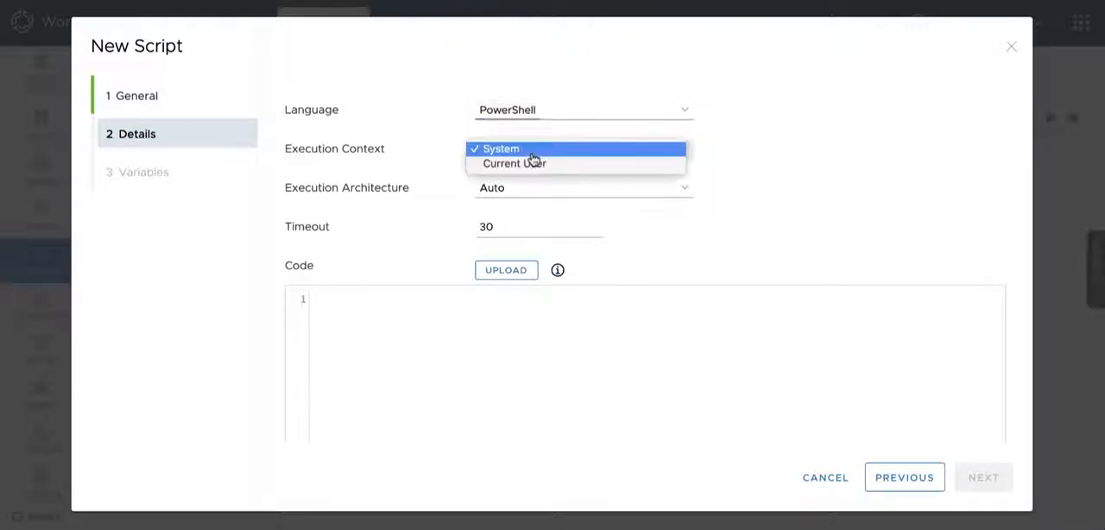
click(581, 188)
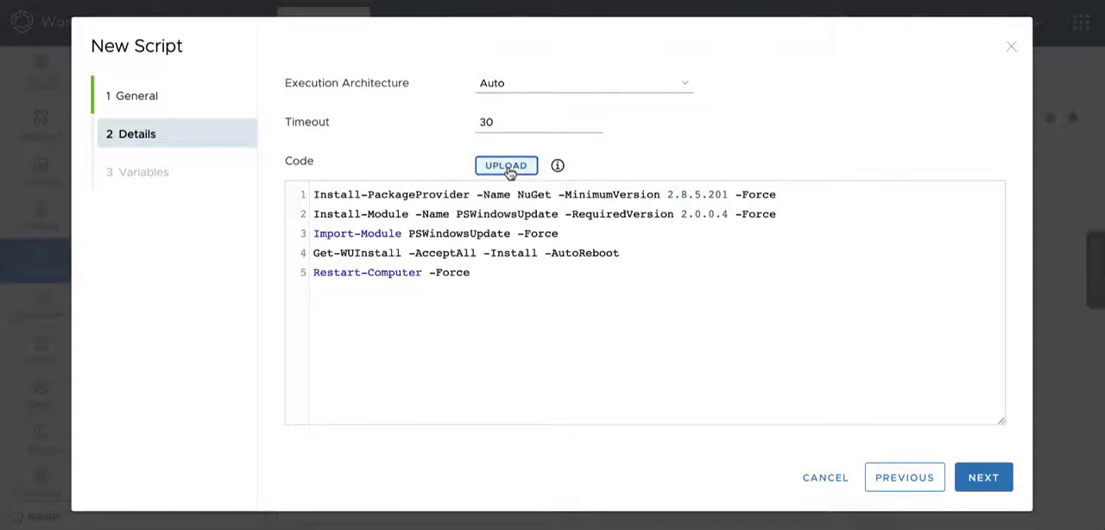
click(506, 165)
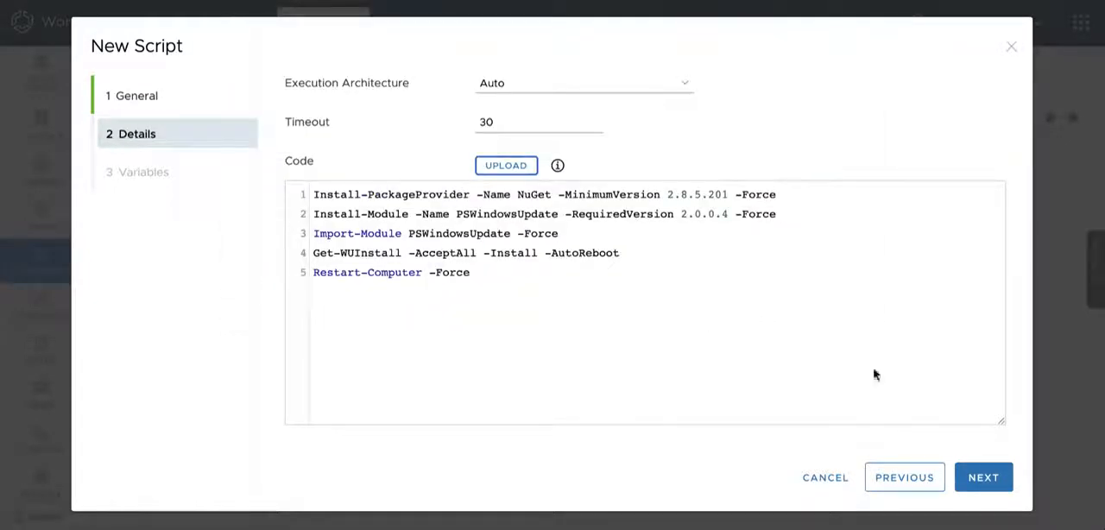
click(983, 477)
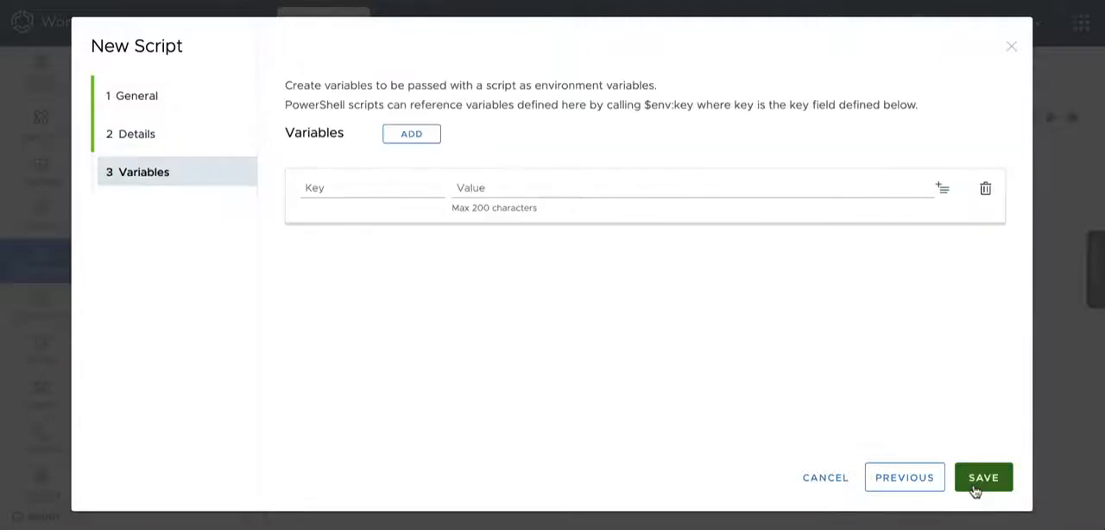
mouse_move(433, 134)
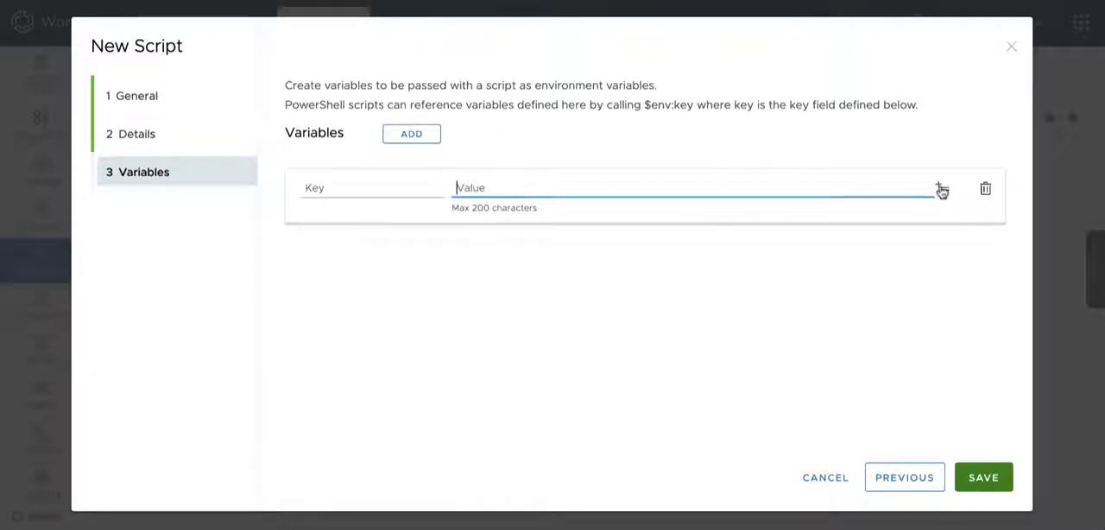
click(940, 188)
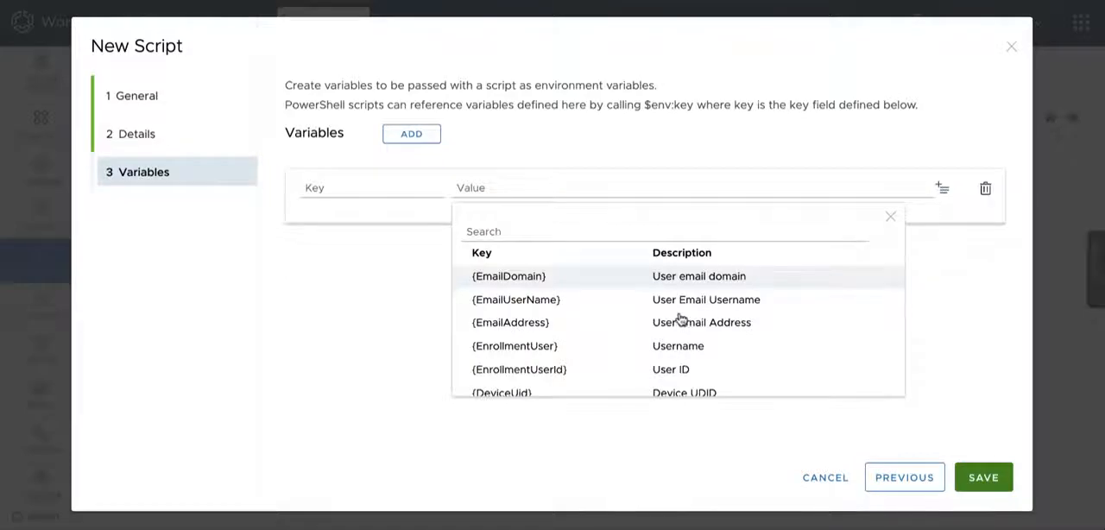
scroll(down, 3)
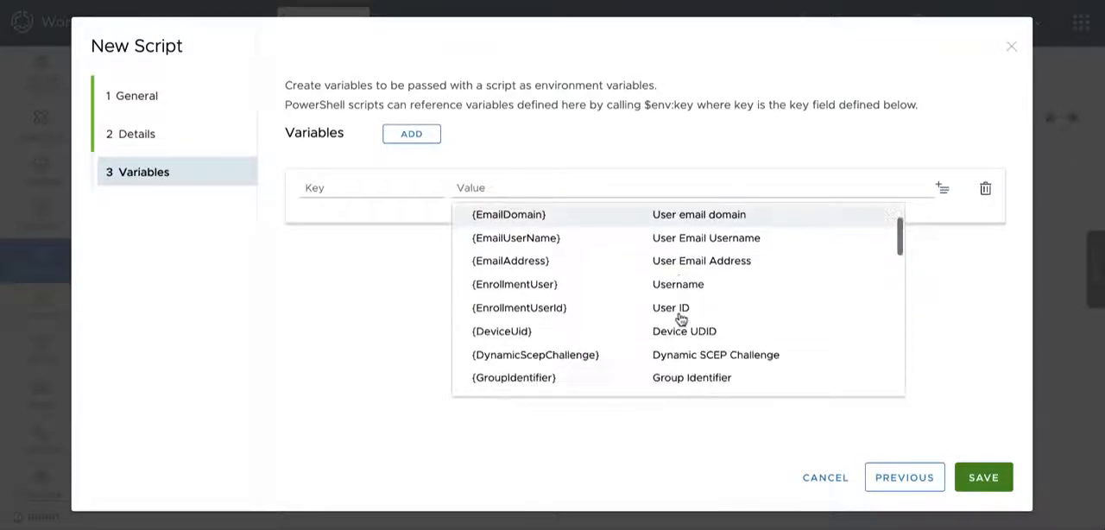
scroll(down, 3)
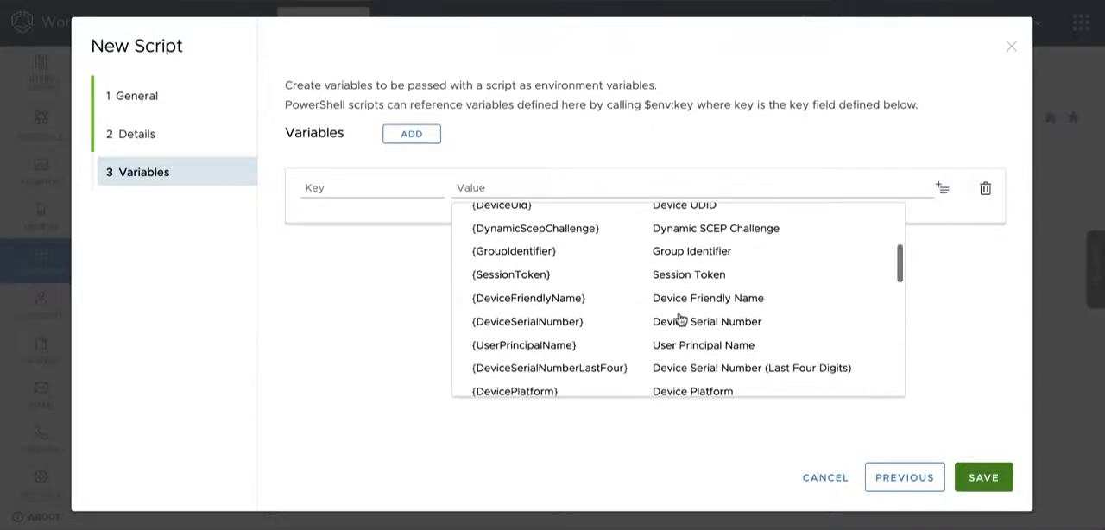
scroll(down, 3)
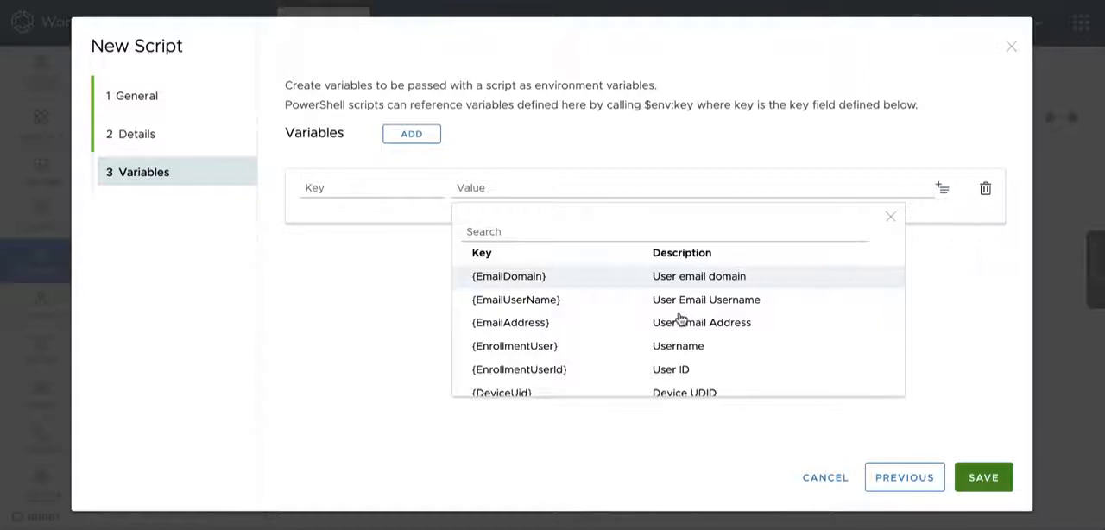
mouse_move(418, 318)
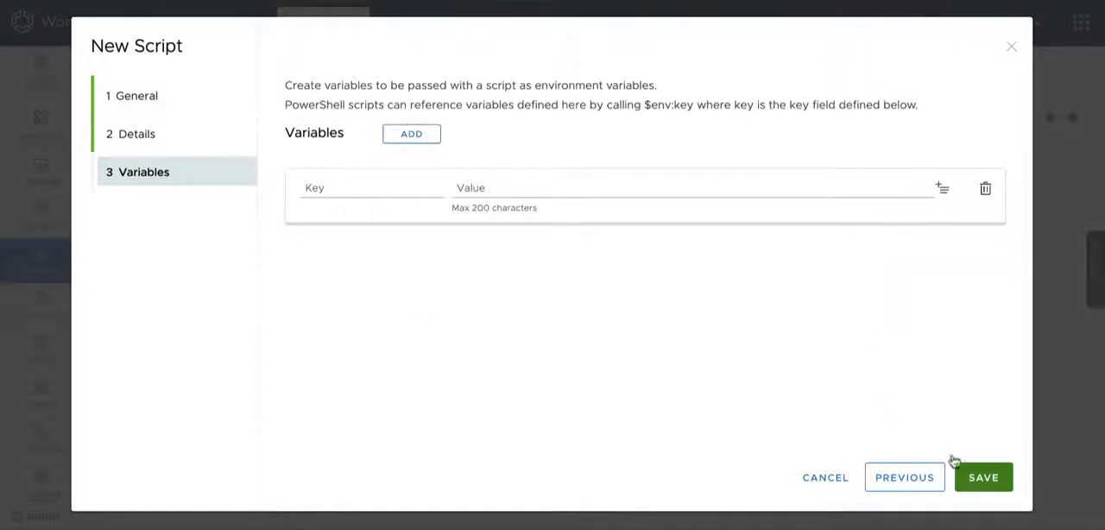
Step: Save the Automatic Initial Update script and start a new macOS script
click(983, 476)
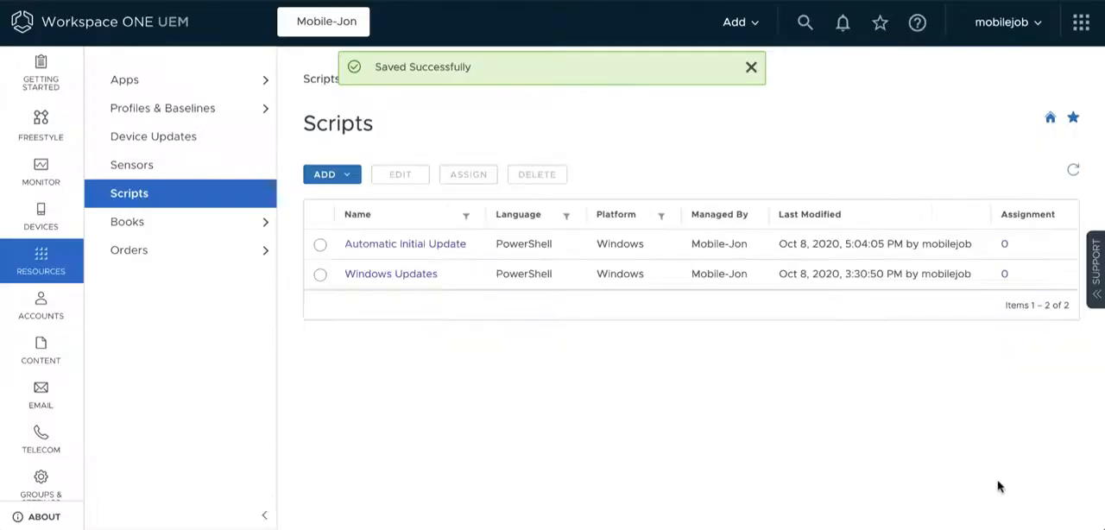
click(332, 173)
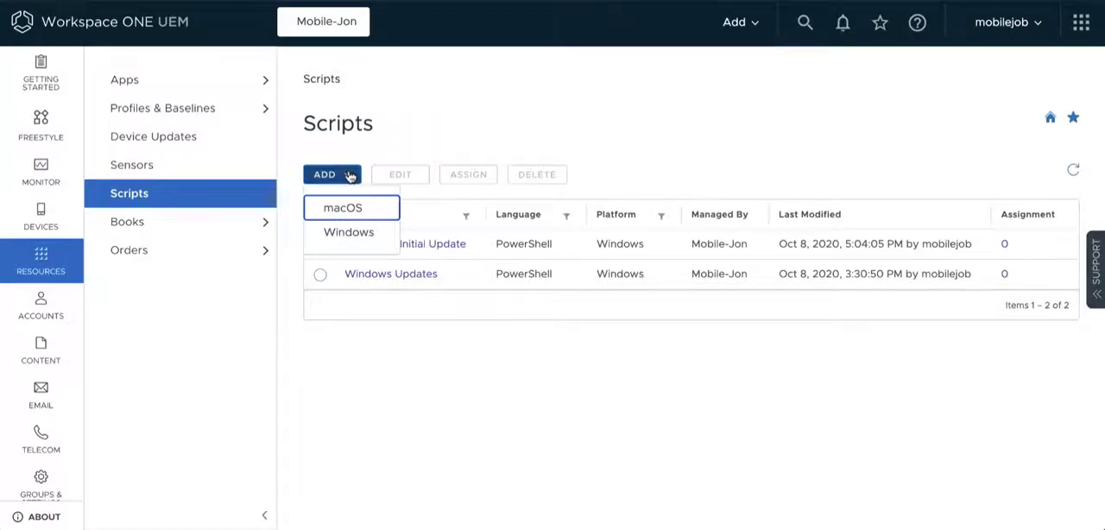
click(344, 207)
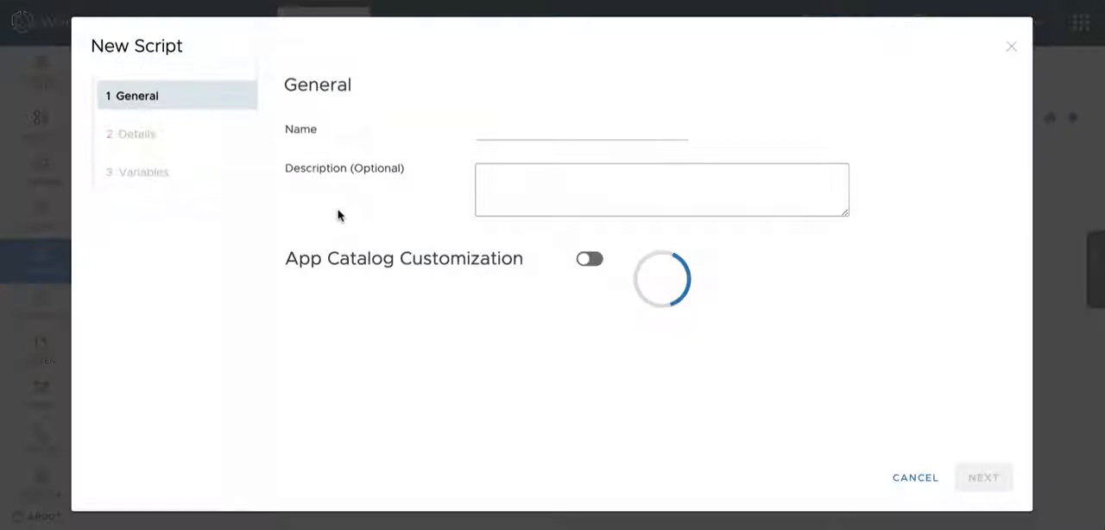
click(572, 132)
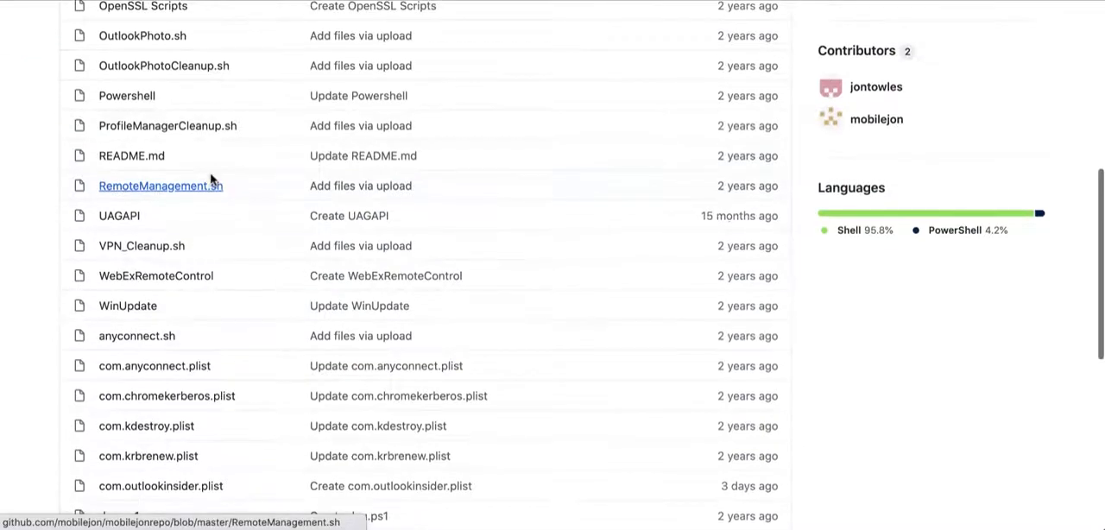
Step: Open anyconnect.sh in the GitHub repository and scroll through its code
click(137, 336)
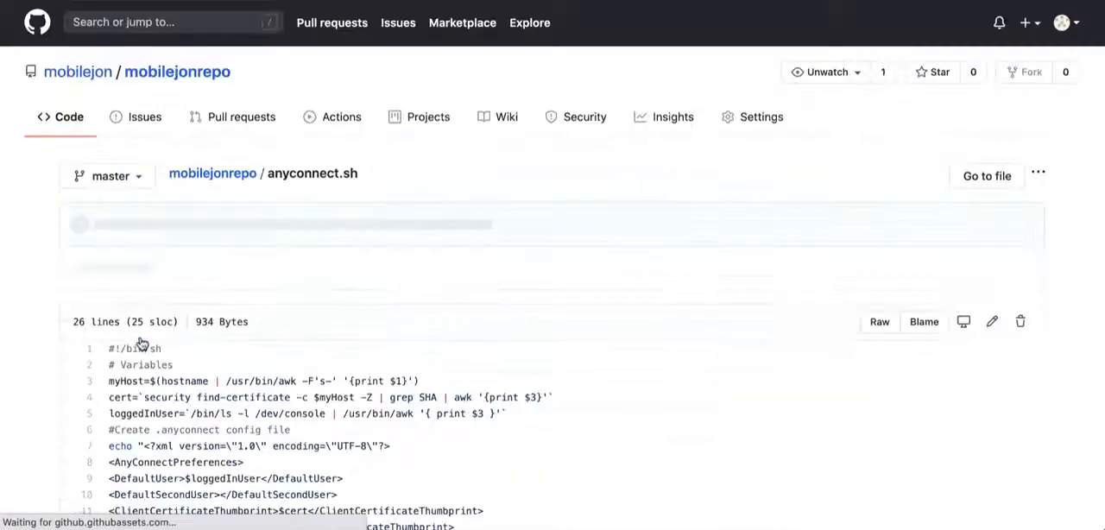
scroll(down, 3)
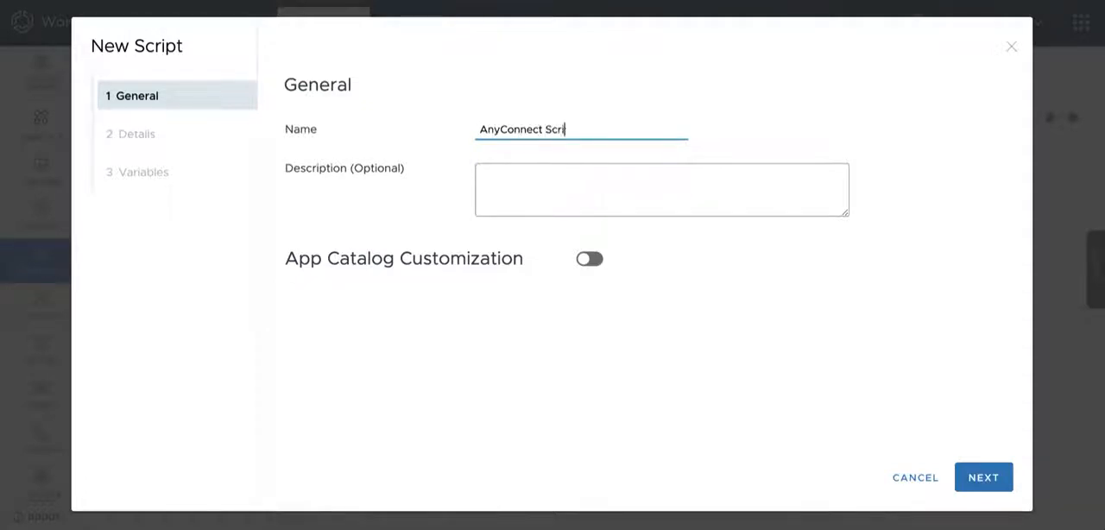
Step: Keep Bash as the language, delete the loggedInUser line, and select $loggedInUser on line 19
click(983, 477)
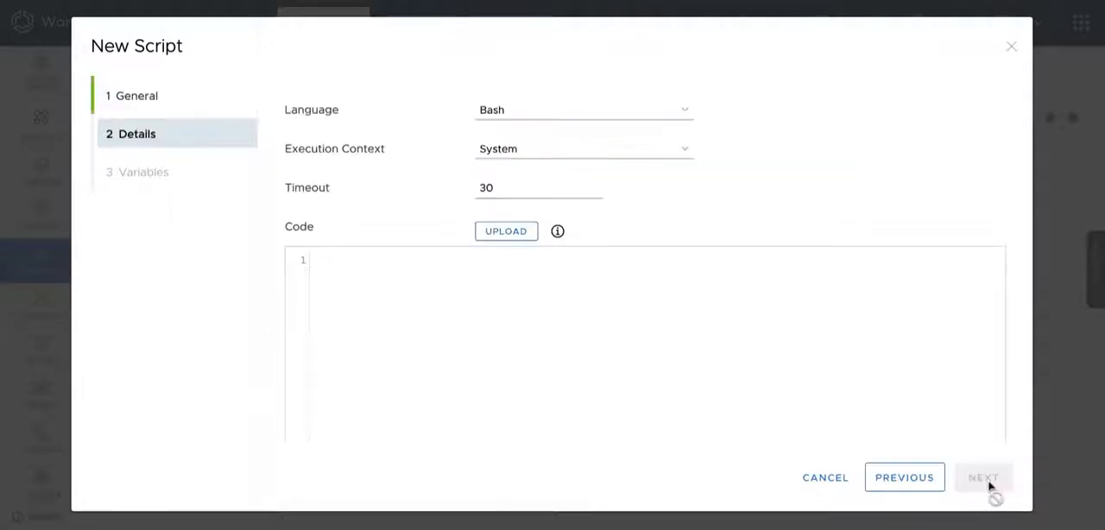
click(583, 109)
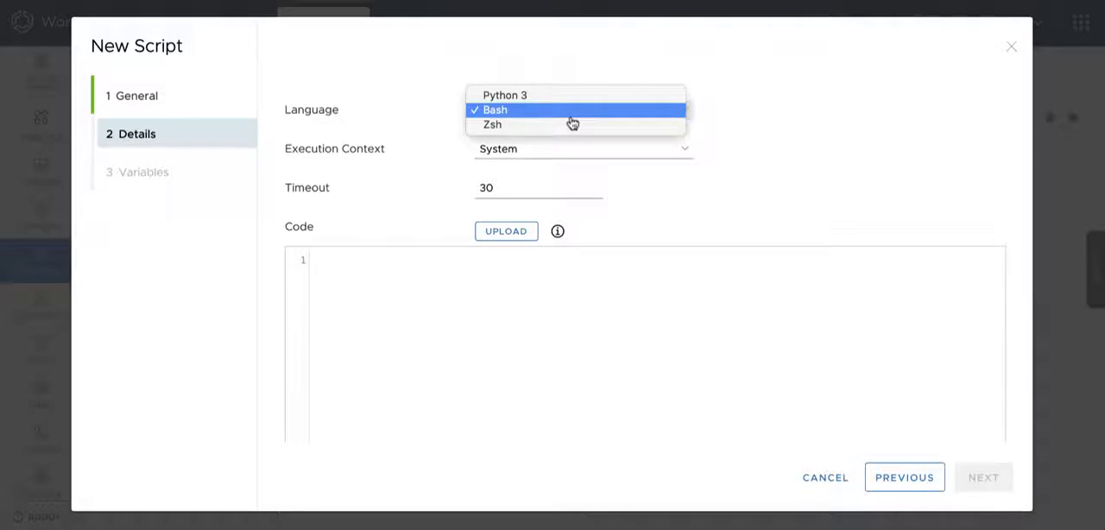
click(504, 110)
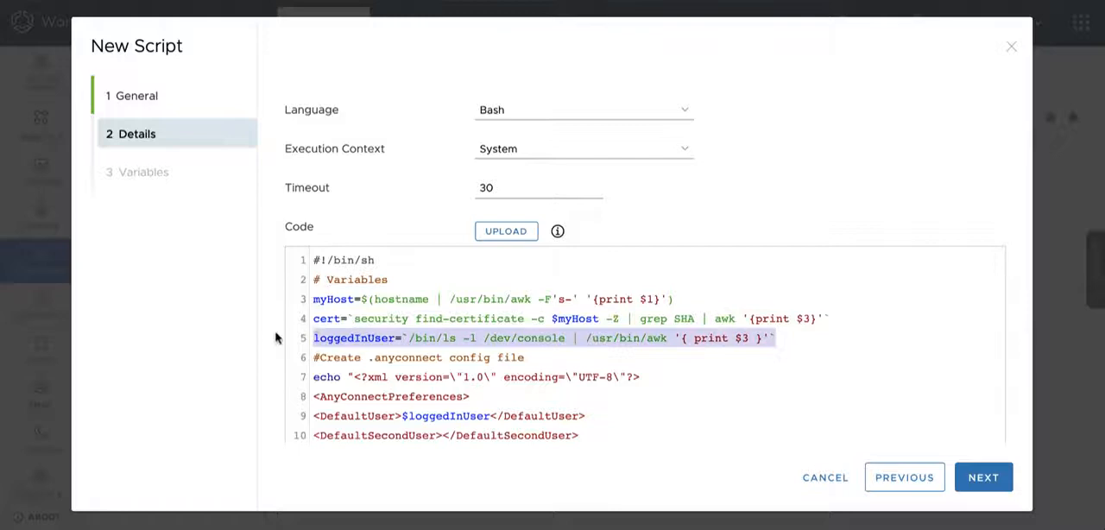
key(Delete)
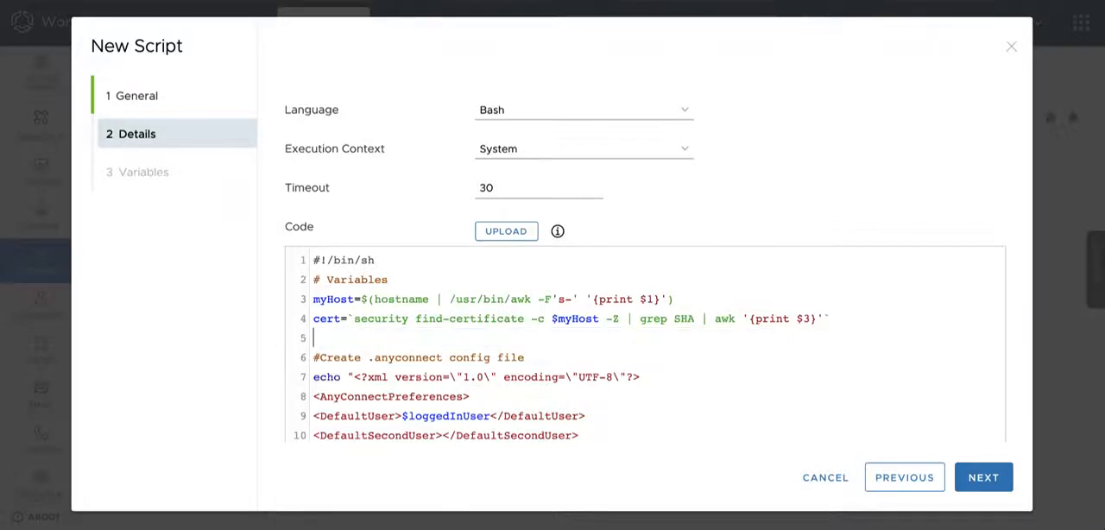
scroll(down, 3)
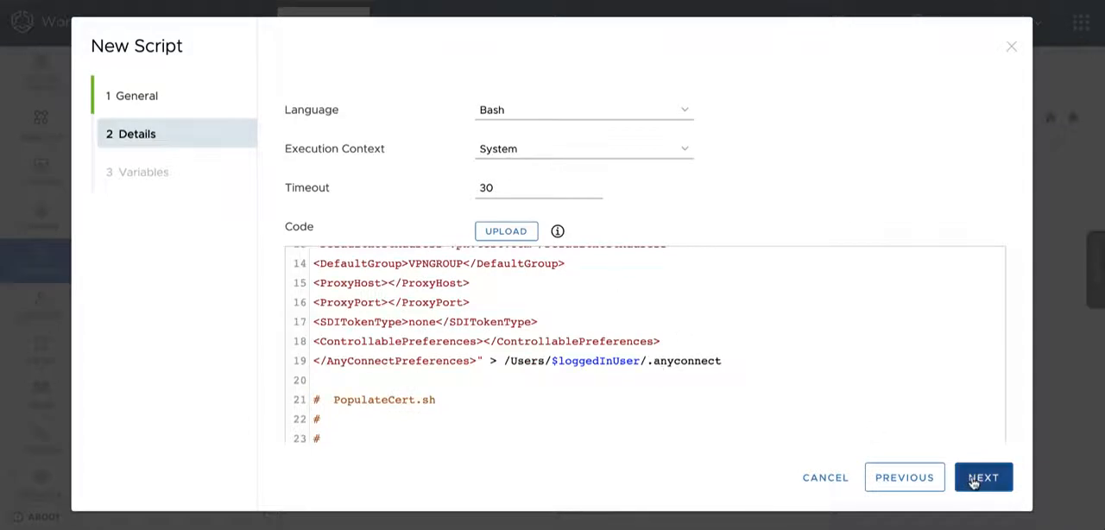
double_click(598, 361)
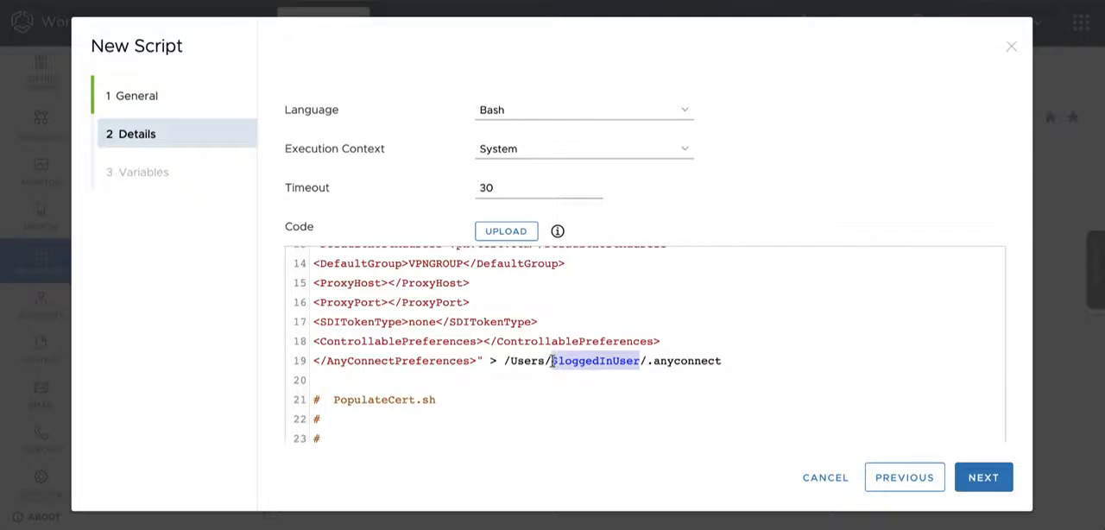
Step: Map variable $loggedInUser to {EnrollmentUser}, save the AnyConnect script, and dismiss the banner
click(982, 476)
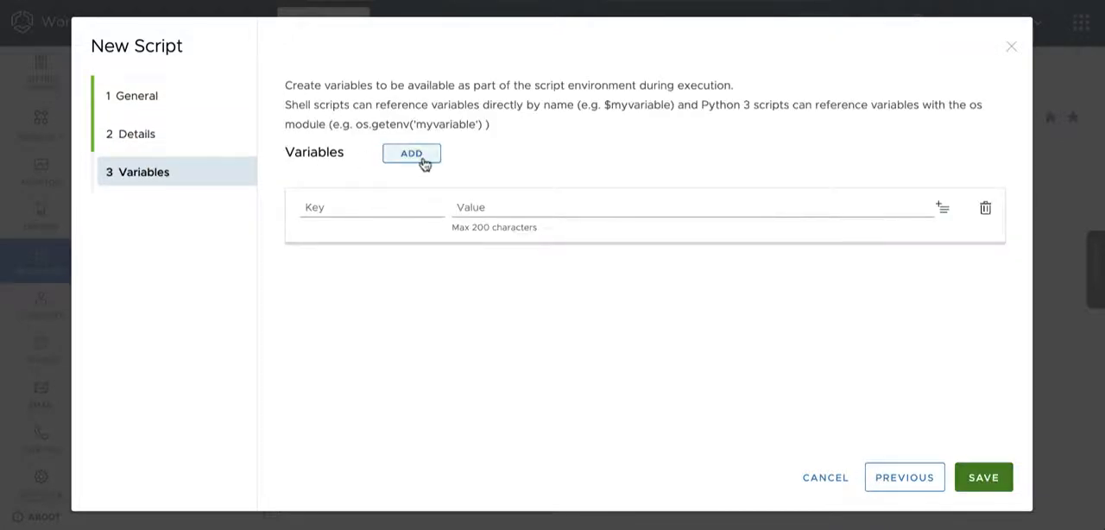
click(411, 153)
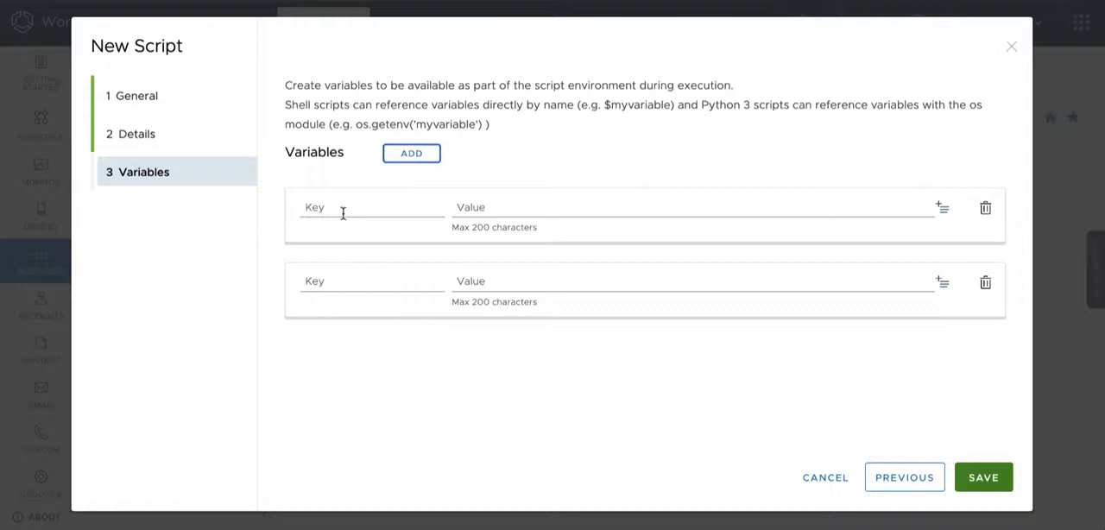
text($loggedInUser)
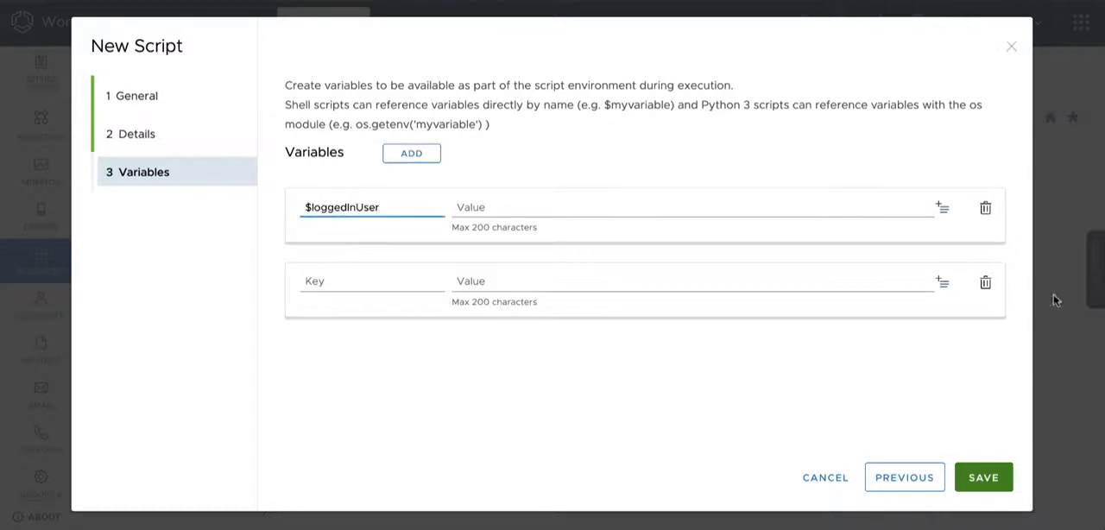
click(941, 208)
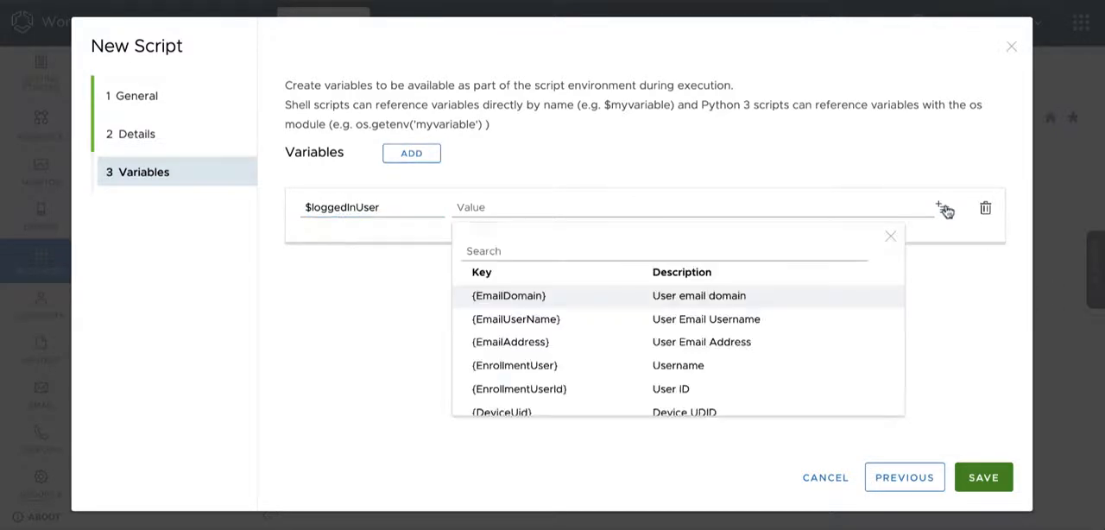
mouse_move(561, 339)
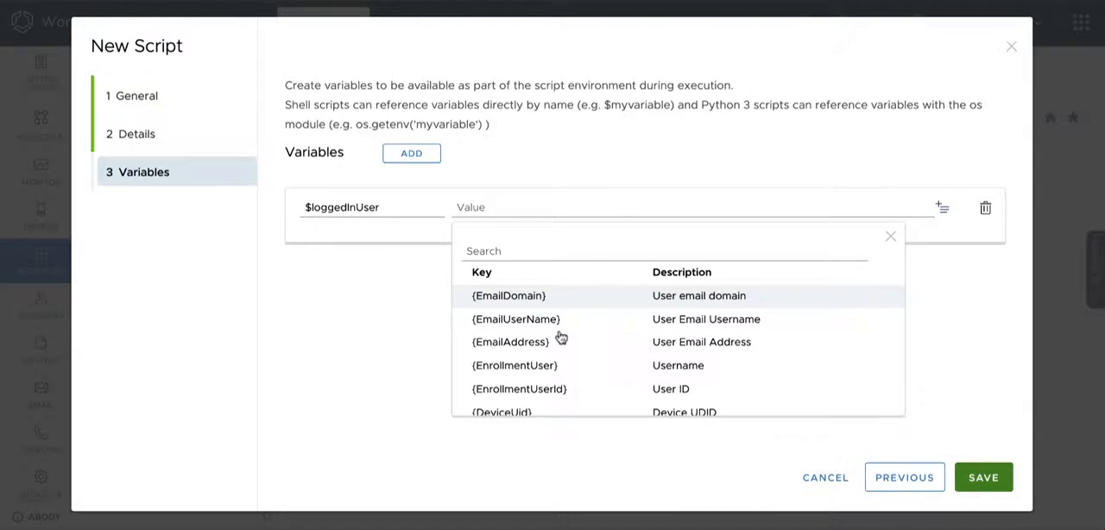
click(515, 365)
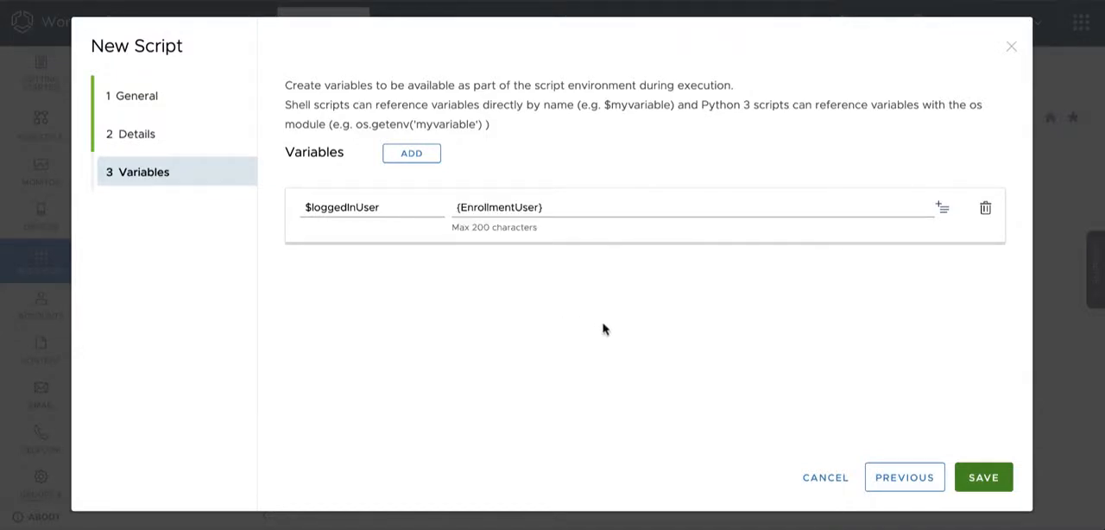
mouse_move(604, 239)
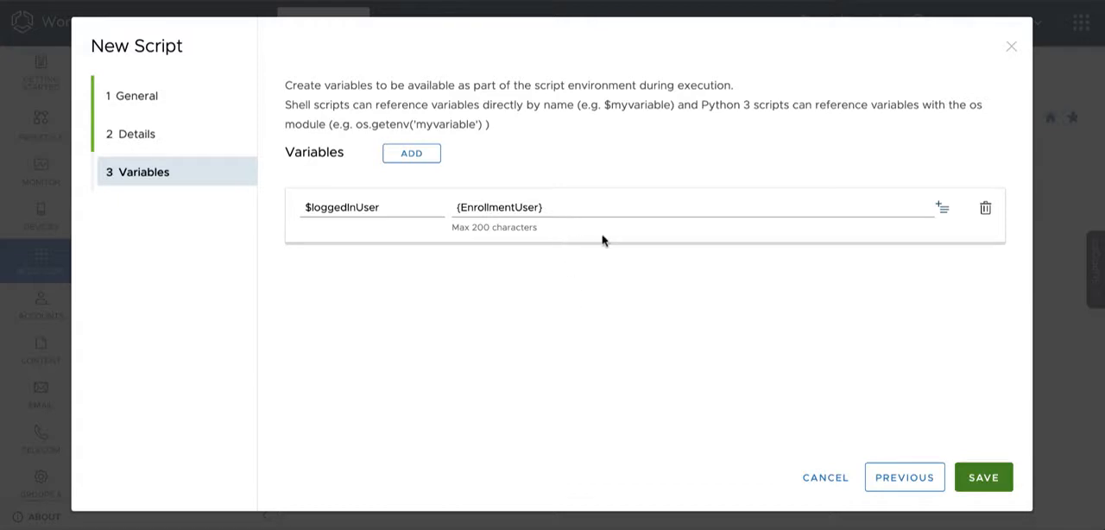
click(983, 476)
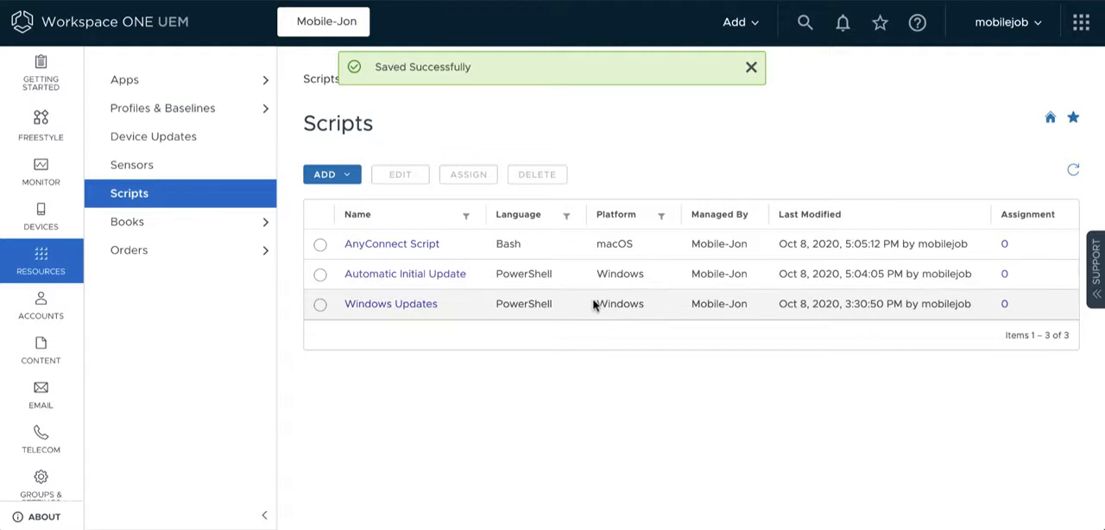
click(749, 66)
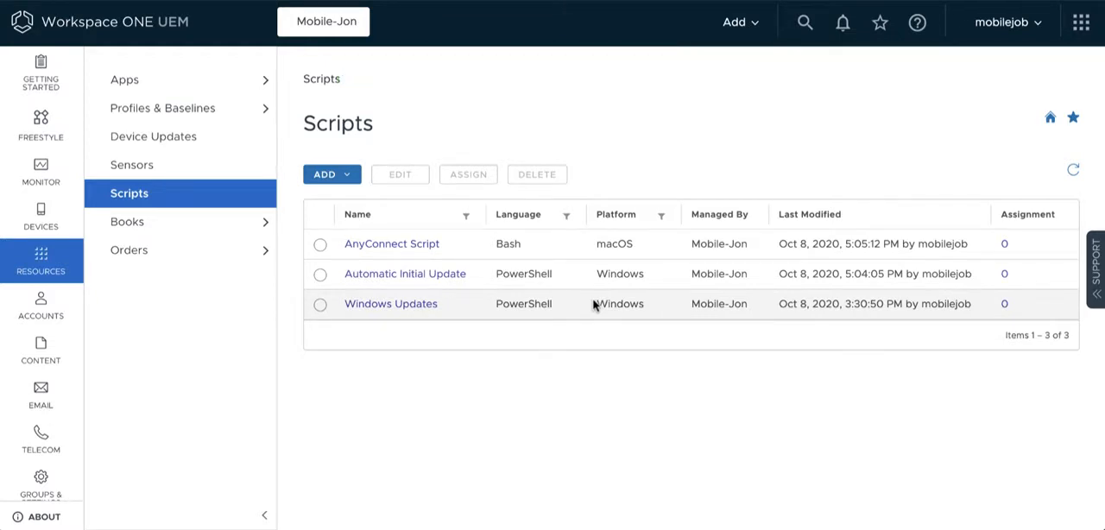